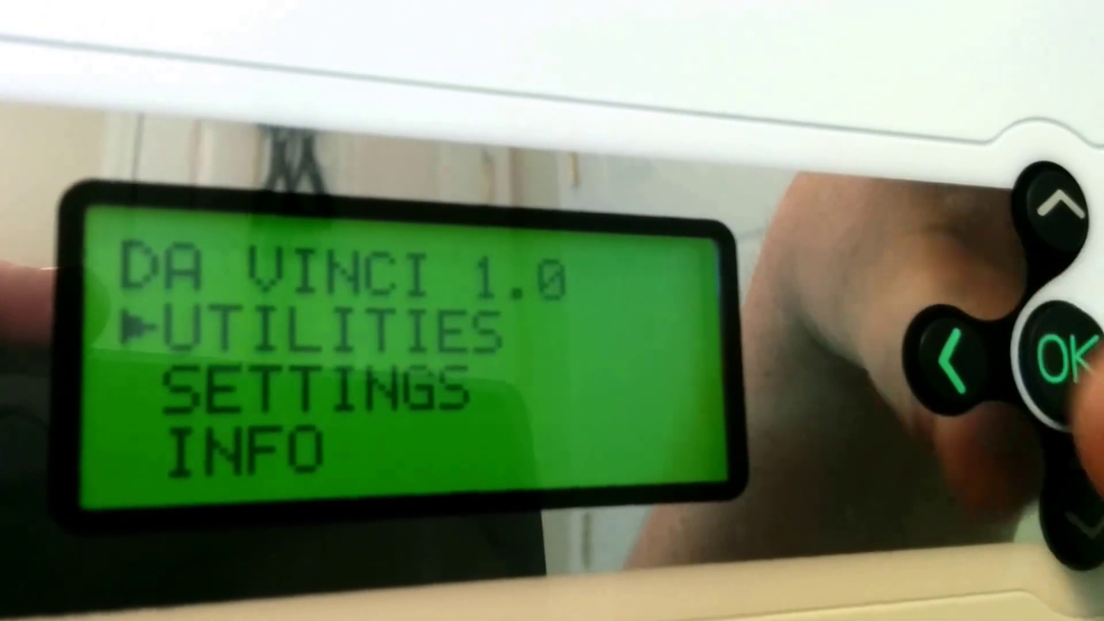
- Enter the Utilities submenu so the marker can reach the Calibrate option
click(1048, 358)
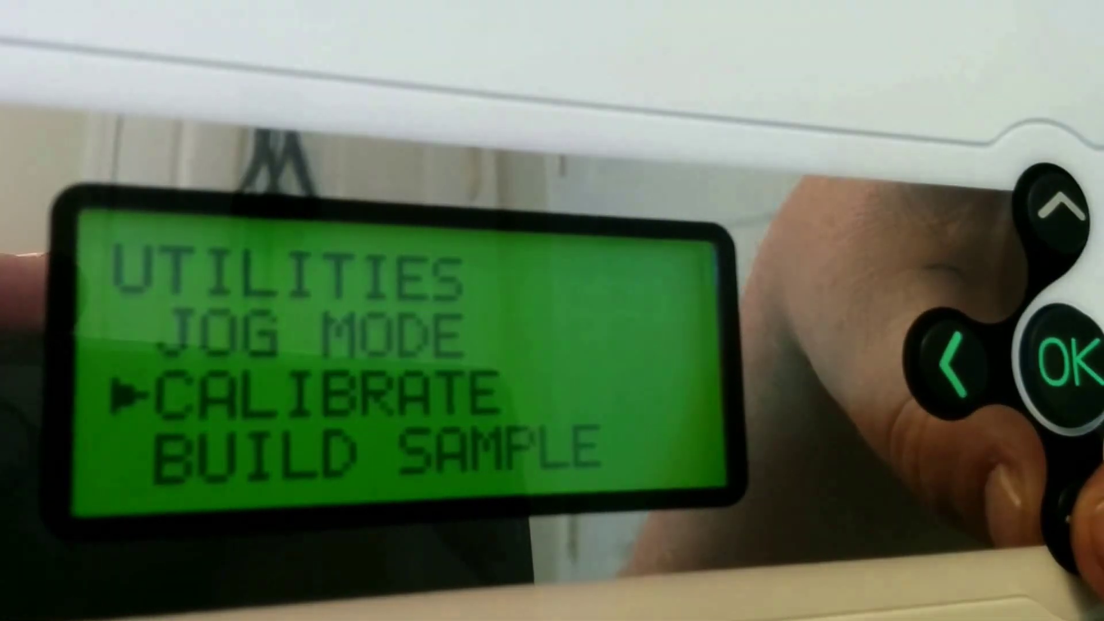